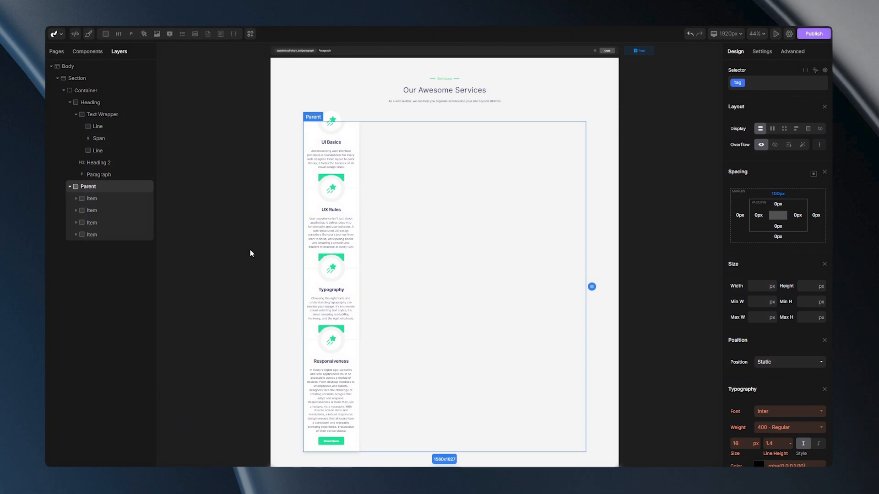
mouse_move(773, 133)
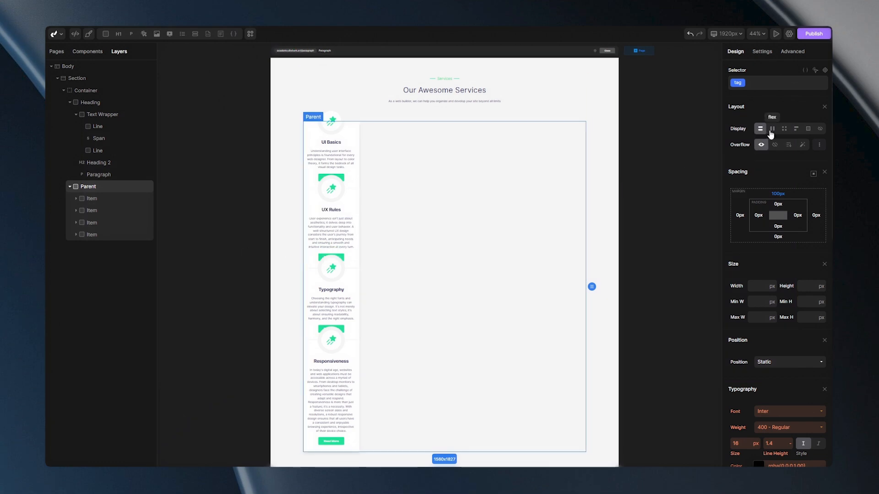
Step: Make Parent a flex container and switch its Direction between column and row
left_click(772, 128)
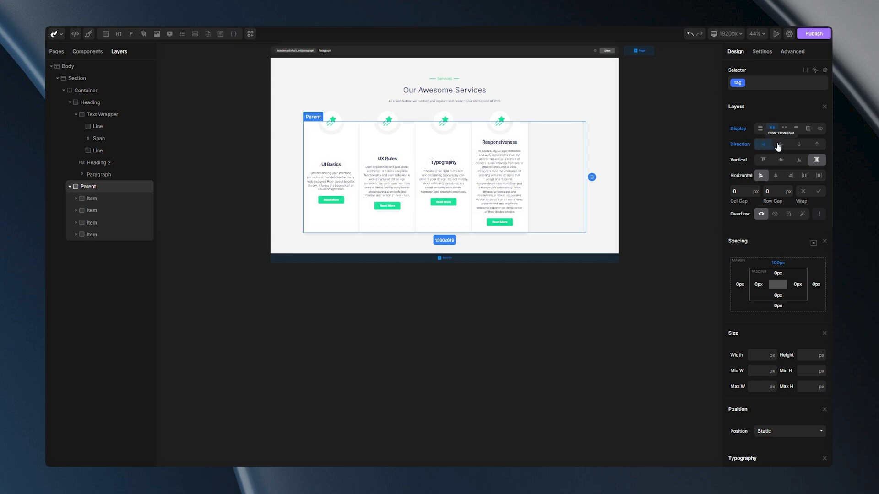
left_click(799, 144)
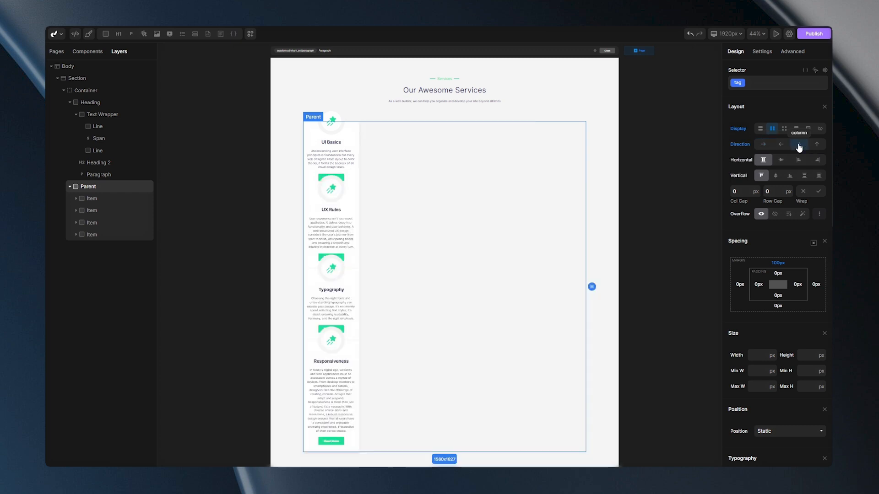
left_click(764, 144)
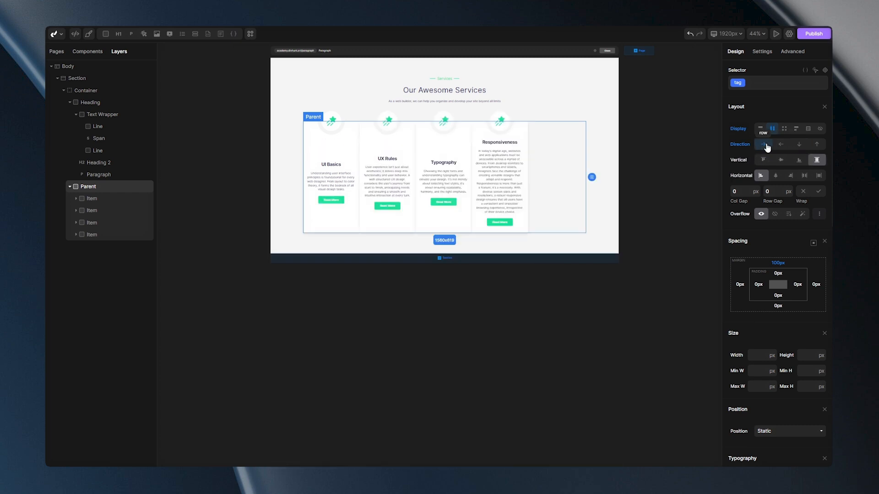
left_click(498, 176)
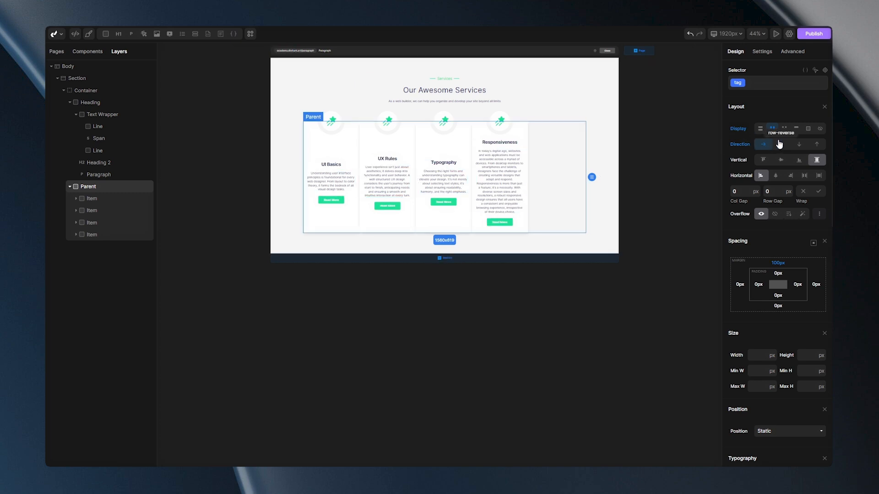
Step: Try row-reverse Direction on Parent, then switch to column
left_click(779, 145)
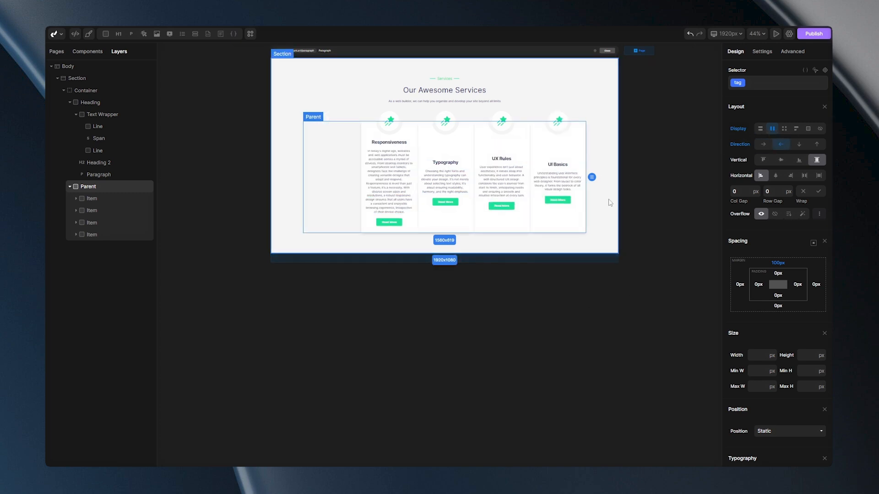
left_click(234, 204)
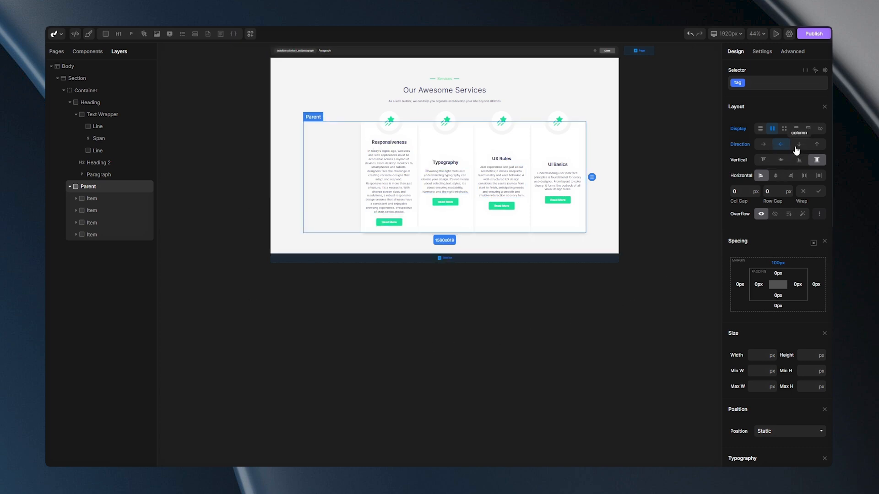
left_click(798, 145)
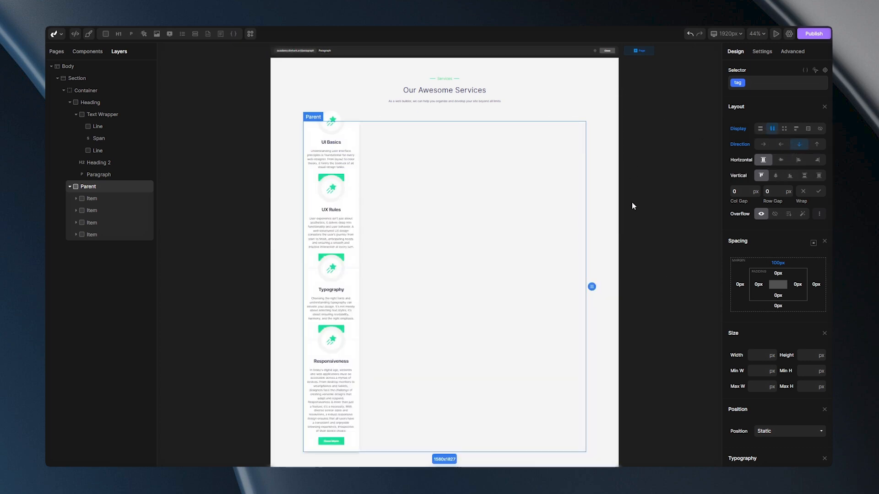
mouse_move(798, 144)
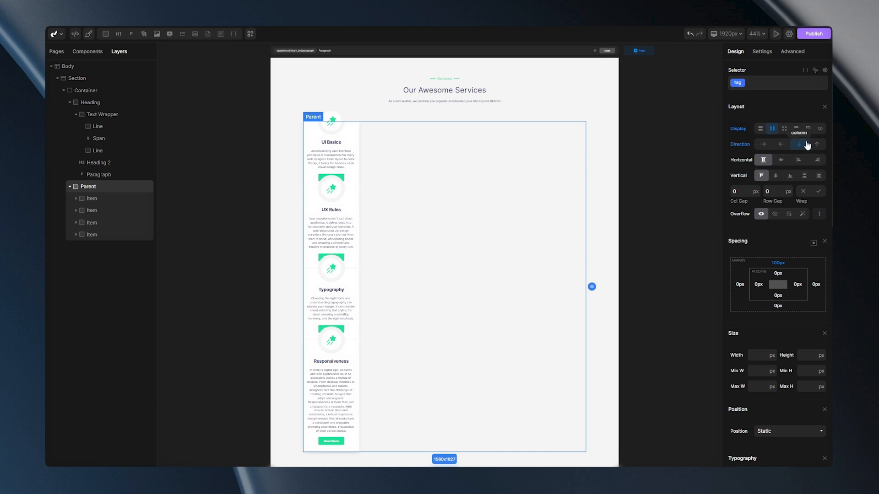
left_click(817, 144)
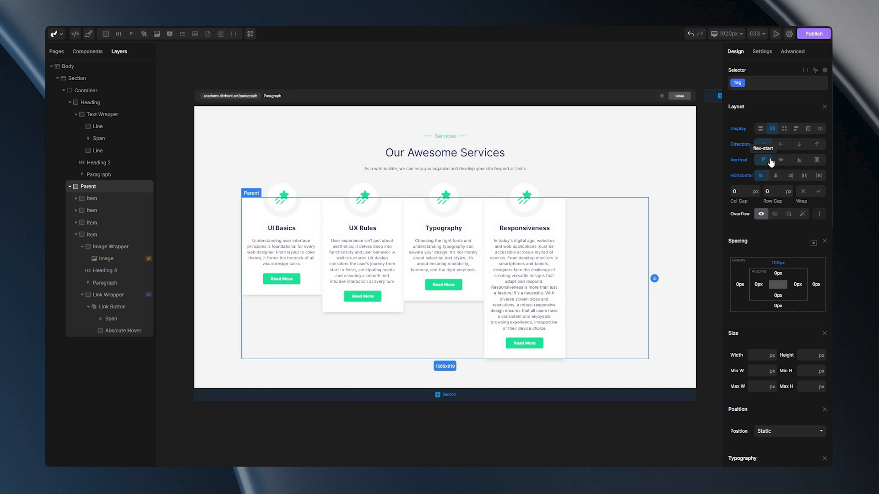
Step: Try Parent's vertical alignment at flex-start, center, flex-end, plus horizontal center
left_click(781, 160)
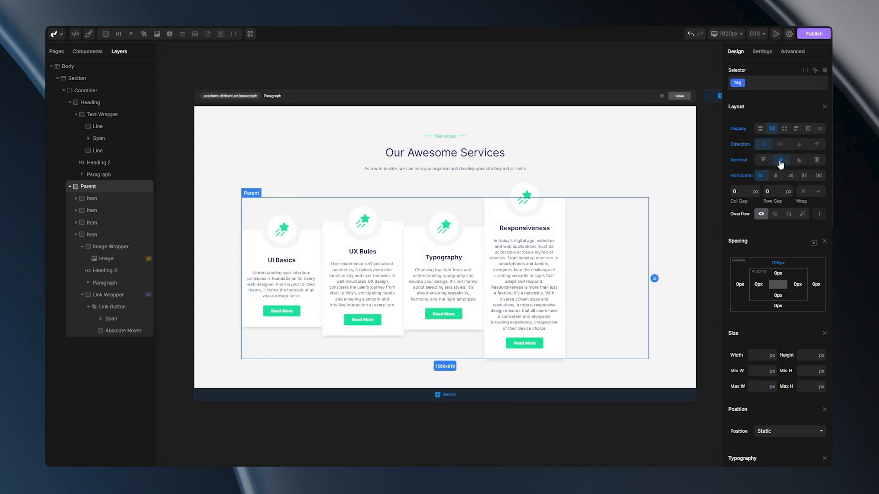
left_click(780, 160)
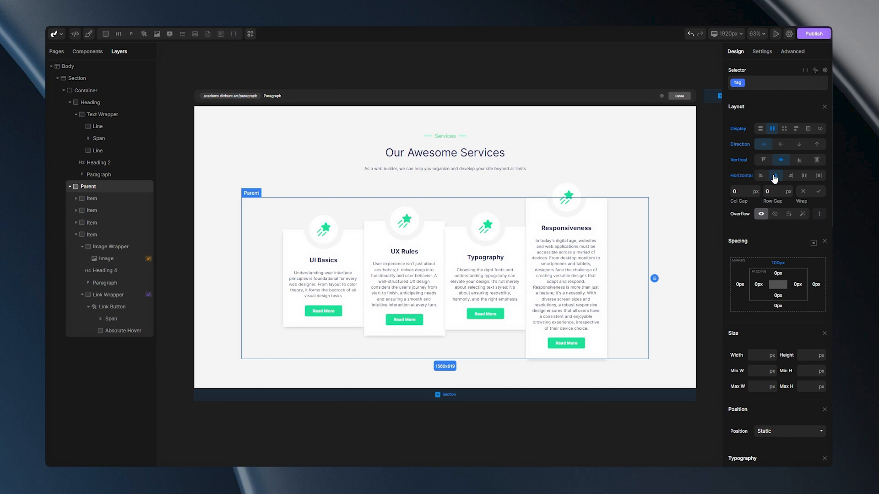
left_click(800, 160)
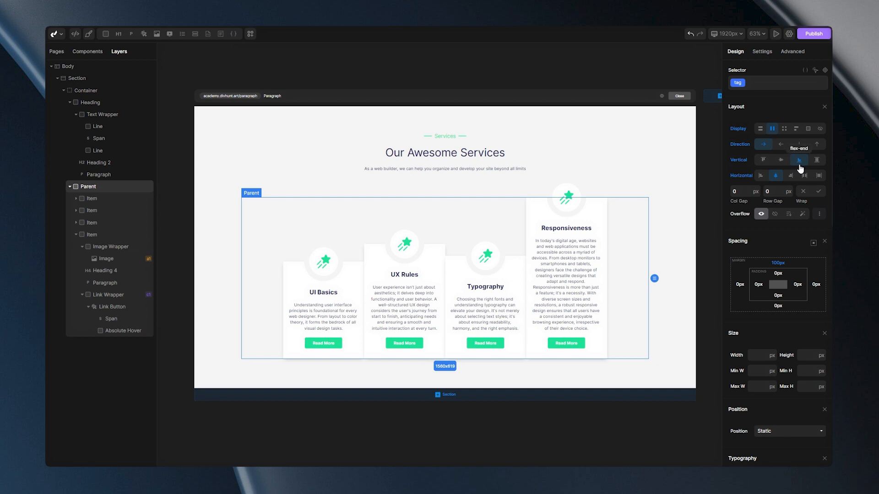
left_click(817, 160)
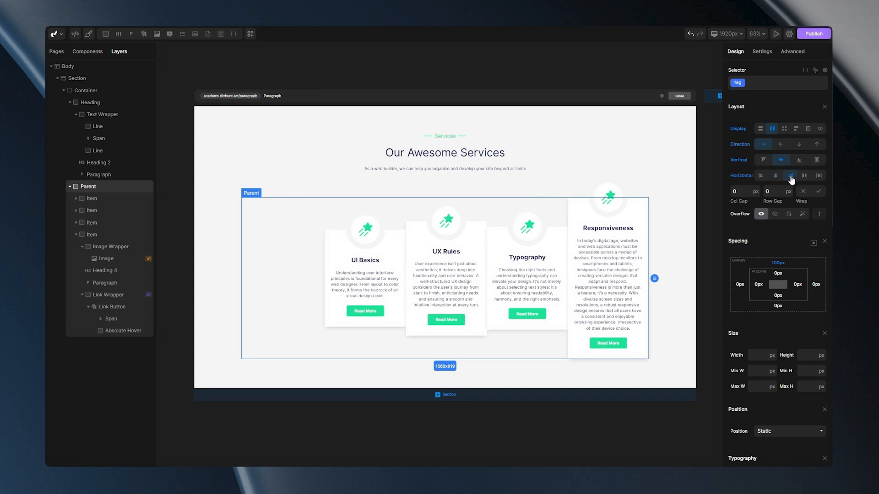
mouse_move(802, 176)
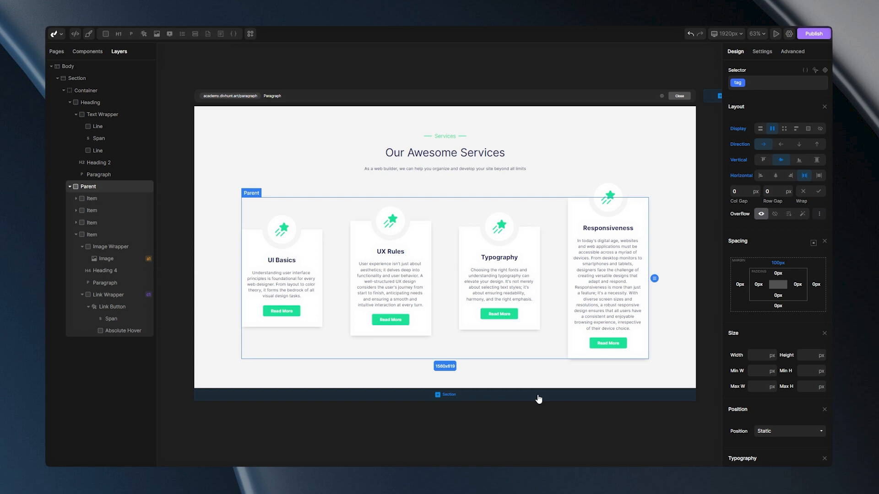
Step: Set Parent's horizontal alignment to space-between, then space-around
left_click(390, 286)
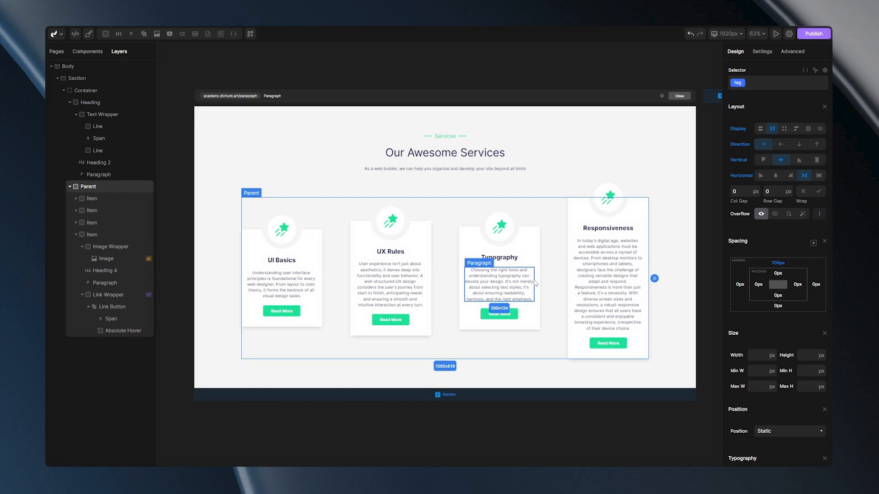
left_click(818, 176)
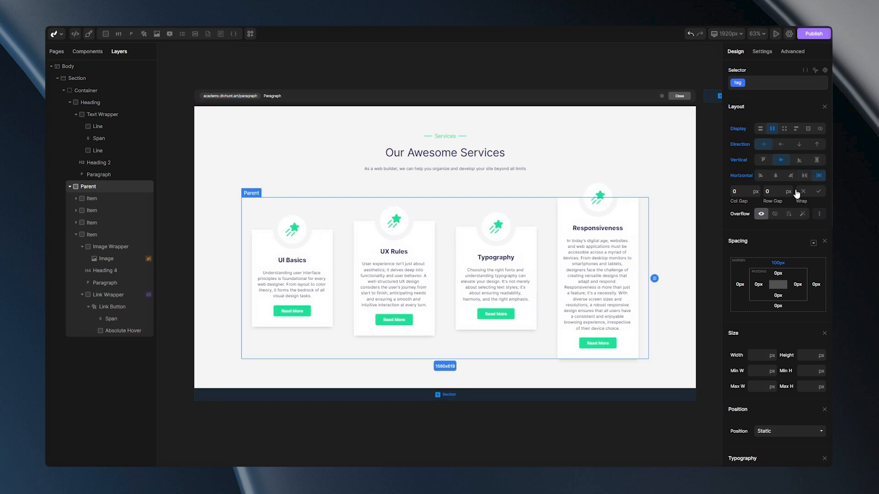
mouse_move(796, 195)
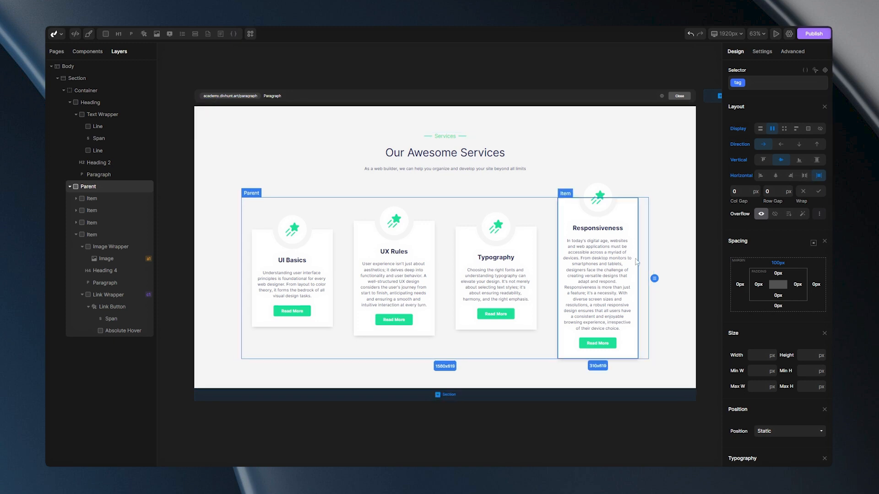
left_click(597, 280)
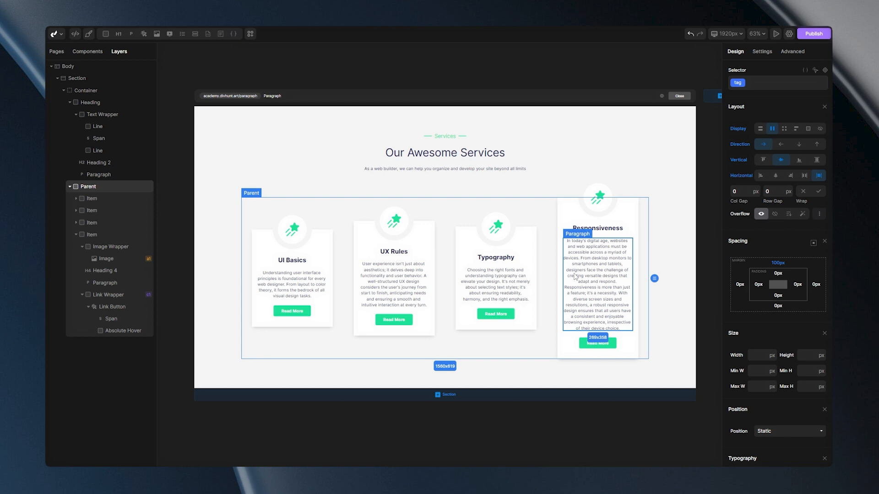
left_click(495, 283)
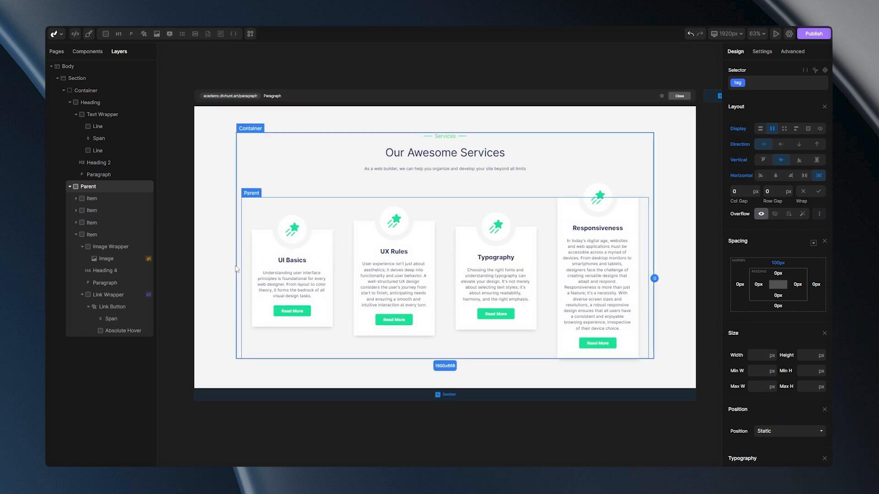
left_click(597, 280)
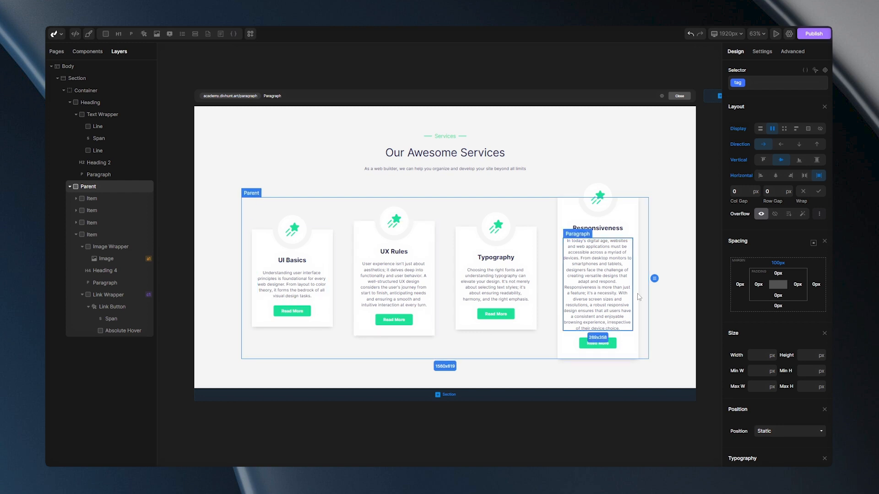
Step: Stretch the service cards to Parent's full height
left_click(818, 159)
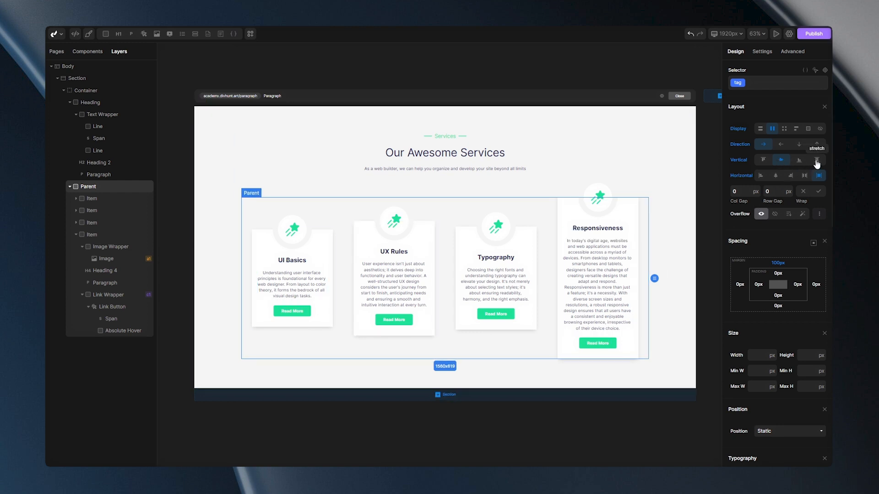
left_click(817, 159)
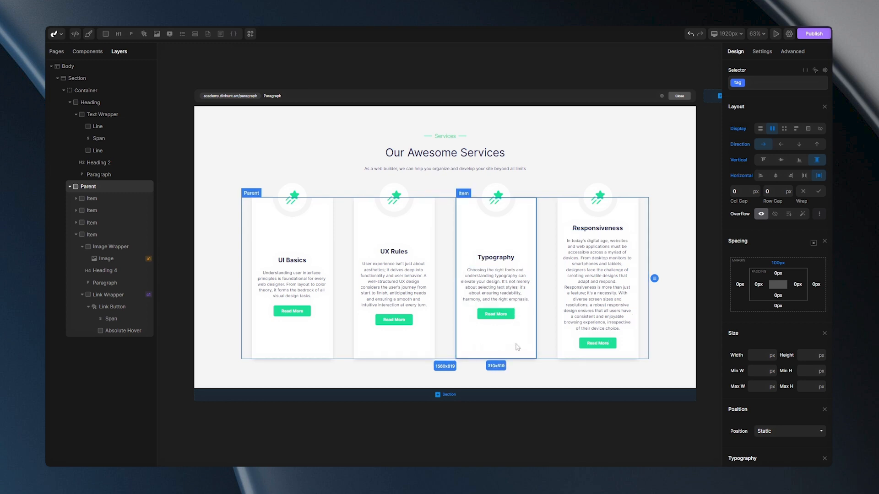
left_click(120, 319)
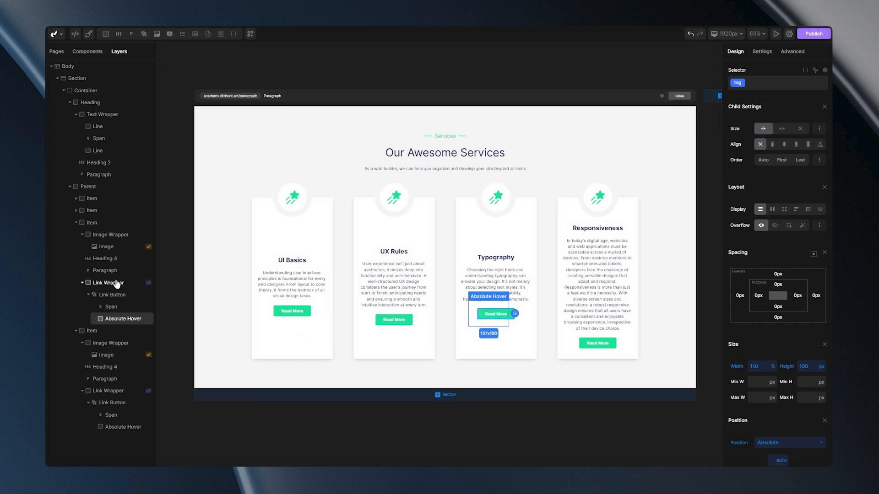
Step: Give the Link Wrapper an auto top margin so Read More buttons drop down
left_click(107, 282)
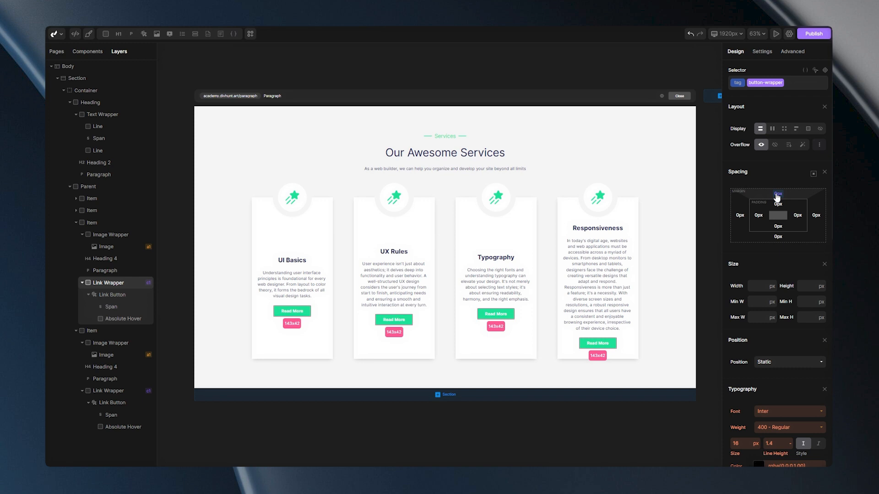
left_click(778, 198)
type("auto")
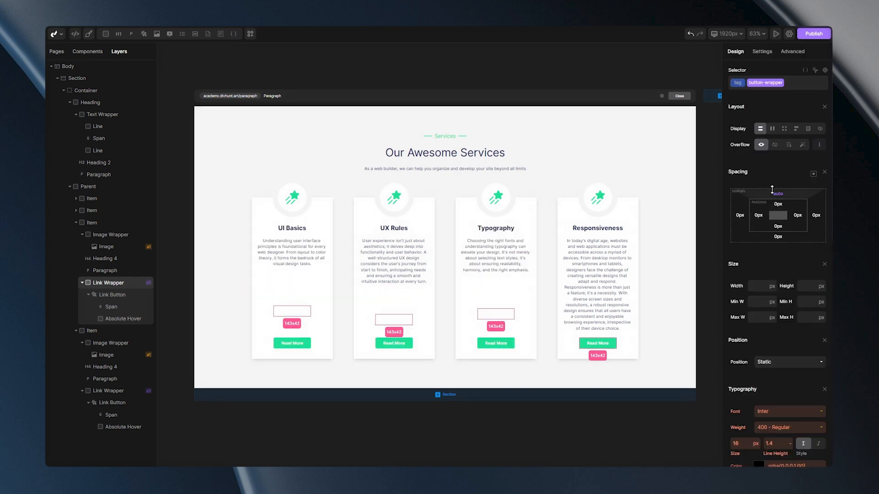
left_click(495, 275)
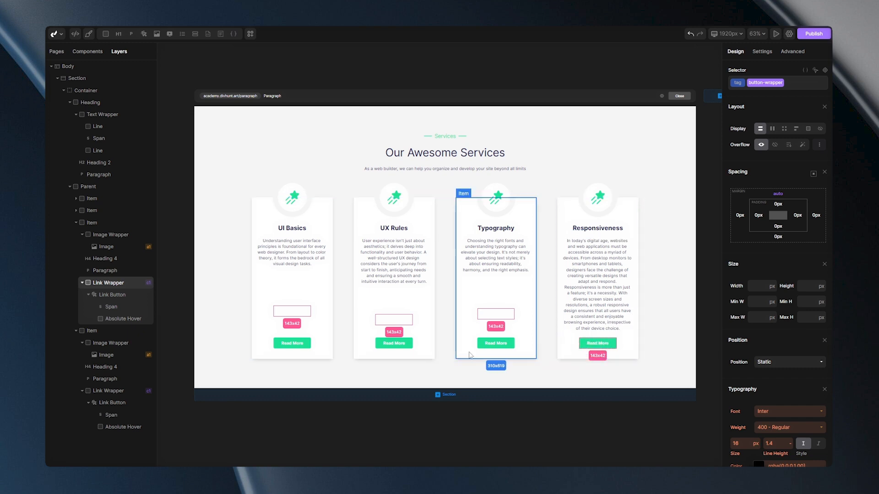
left_click(292, 275)
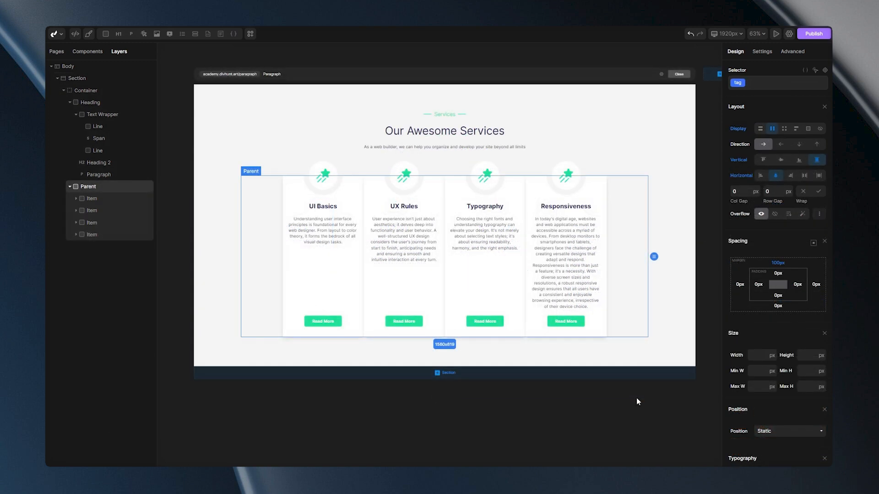
mouse_move(651, 390)
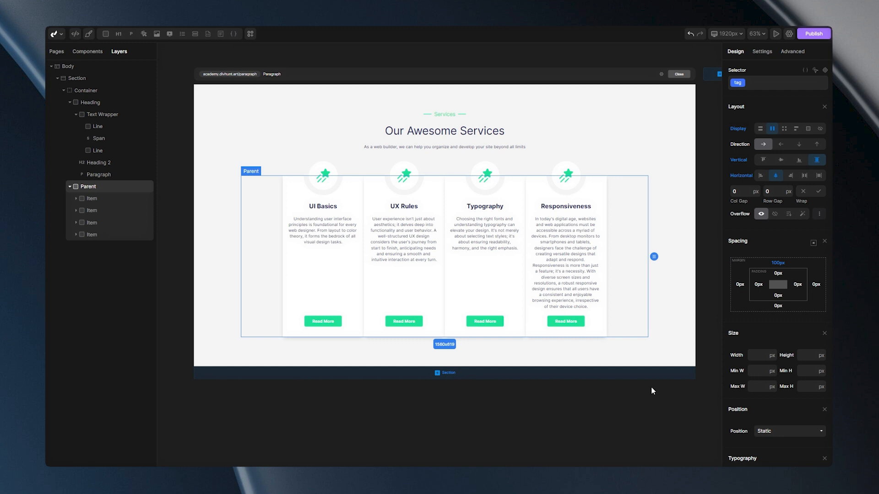
mouse_move(787, 206)
type("60")
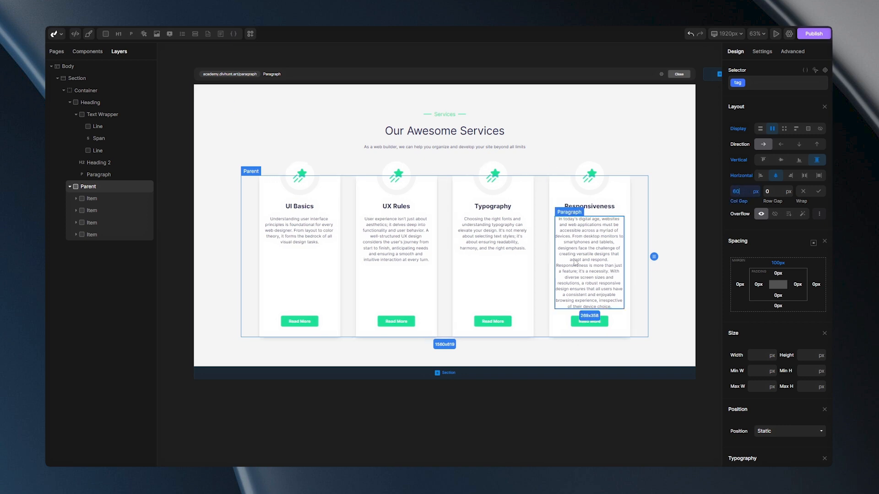
Step: Set Parent's column gap to 60px and its Direction to column
left_click(396, 235)
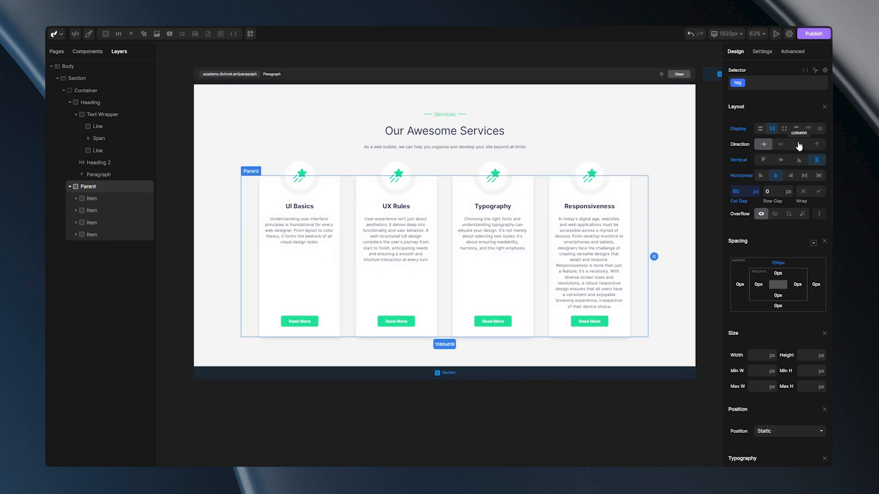
left_click(798, 145)
type("150")
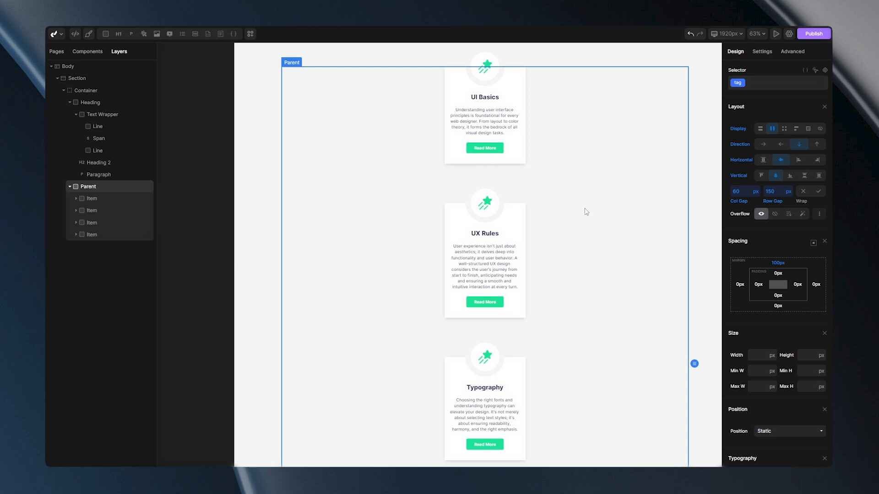
scroll("down", 3)
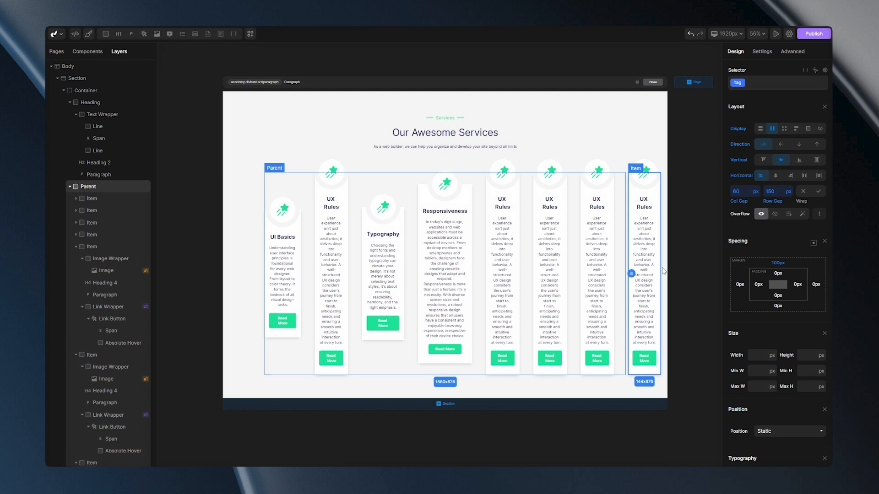
mouse_move(675, 268)
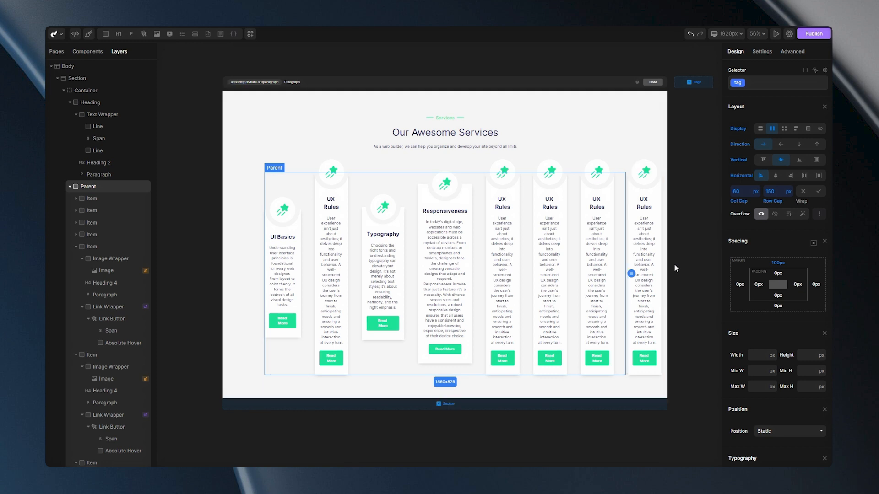
mouse_move(804, 193)
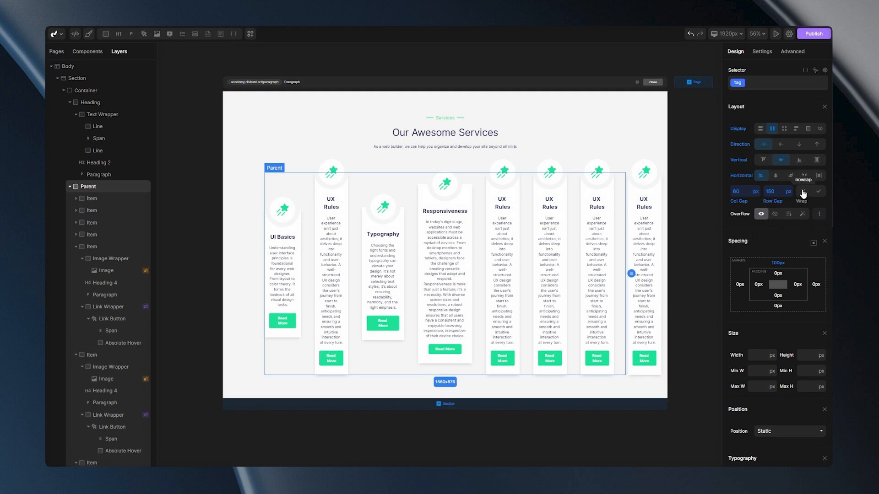
Step: Turn on Wrap for Parent and select the Flex Wrap container
left_click(818, 191)
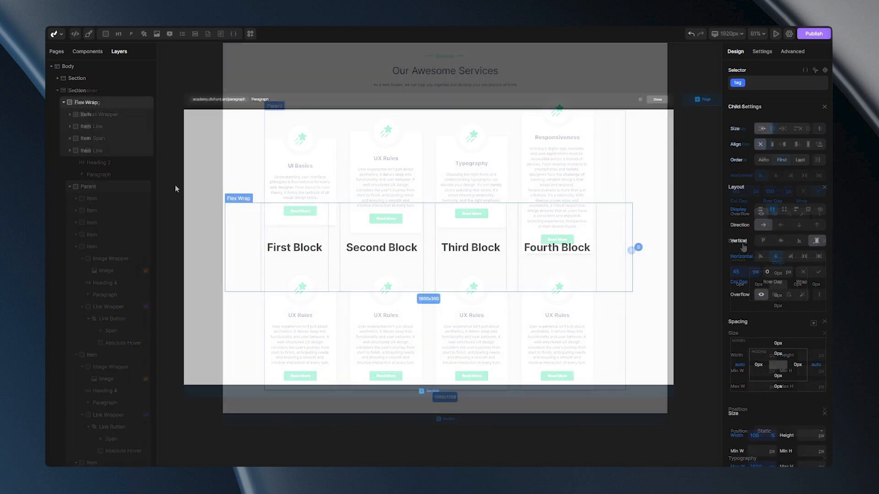
left_click(86, 114)
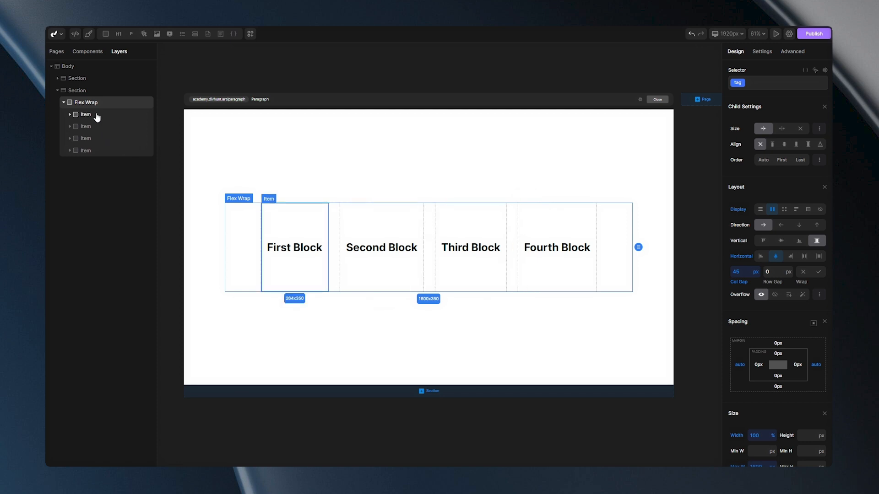
Step: Try grow sizing on the First Block, then make it shrink
left_click(86, 115)
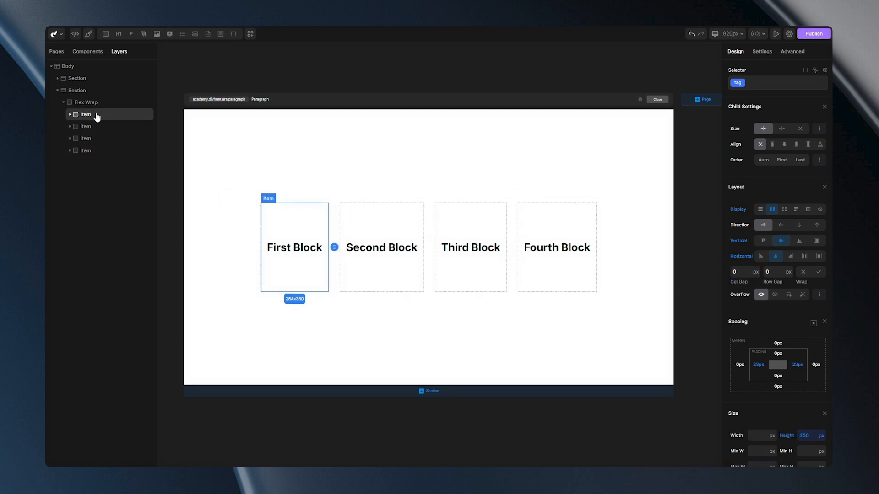
mouse_move(736, 141)
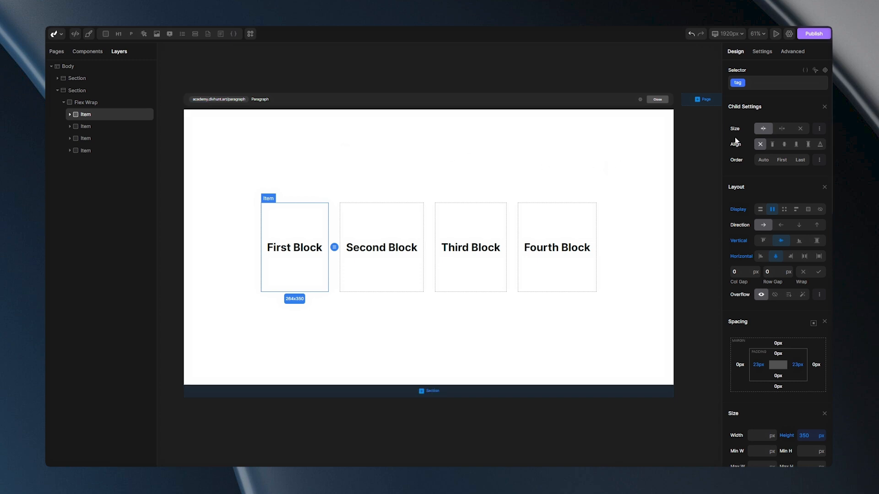
mouse_move(738, 139)
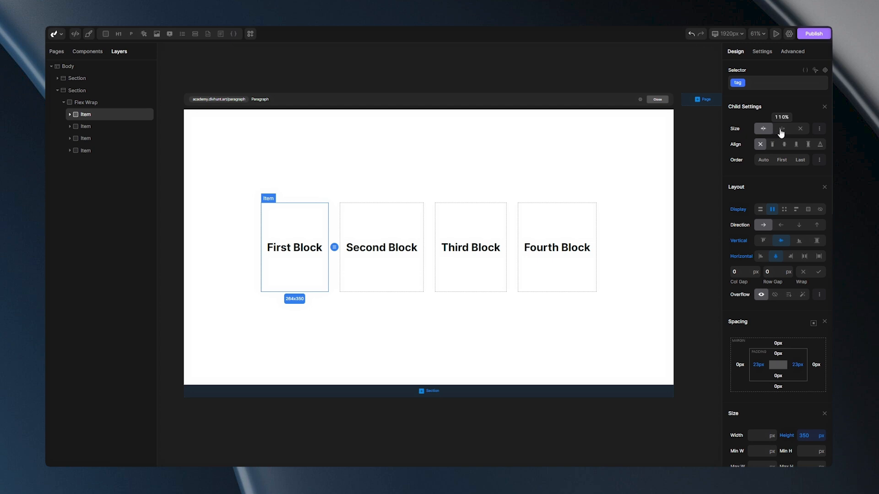
left_click(782, 128)
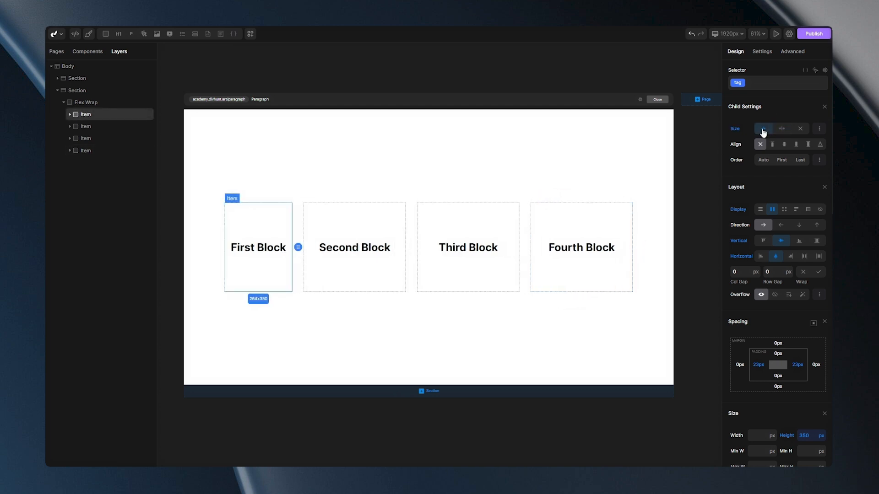
left_click(358, 307)
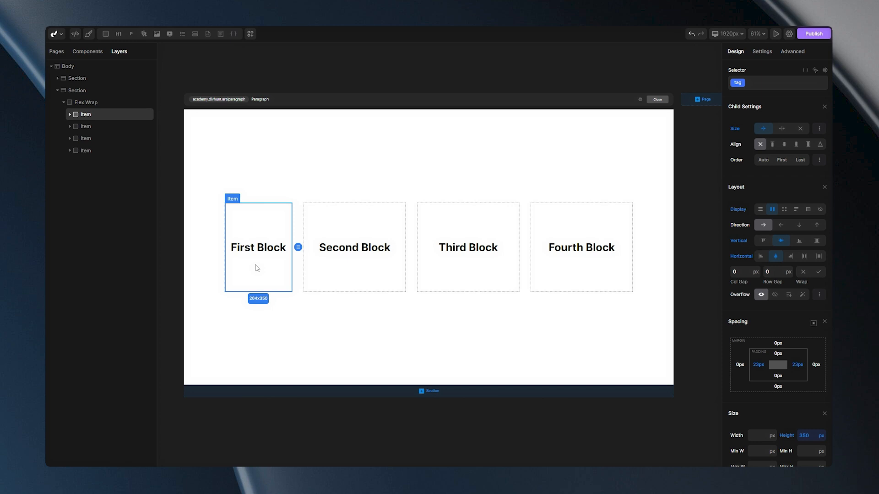
Step: Shorten the First Block heading text to 'First'
double_click(258, 247)
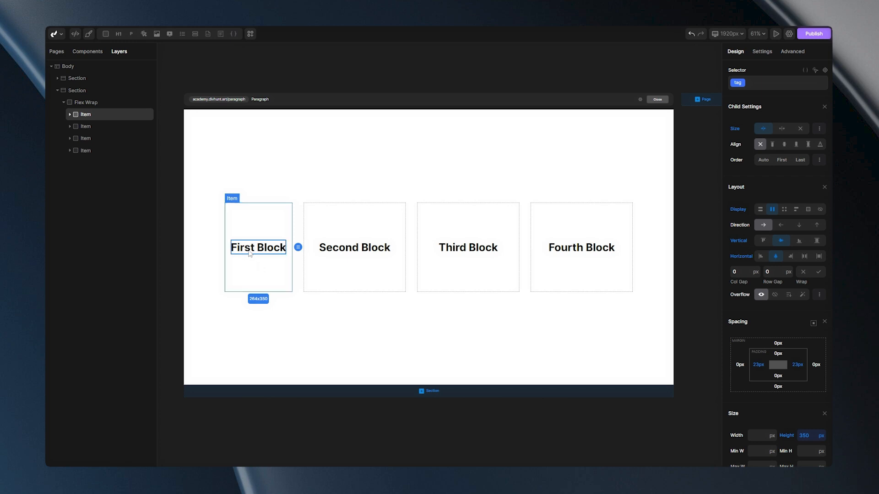
left_click(258, 247)
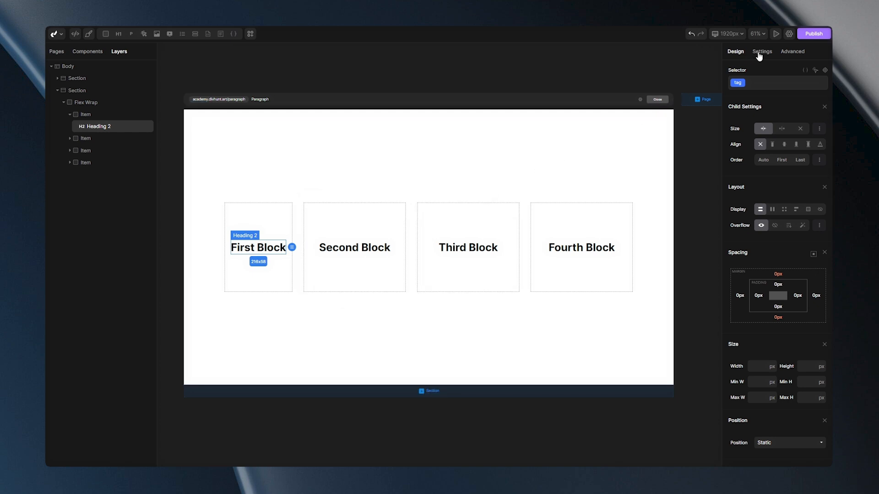
left_click(761, 51)
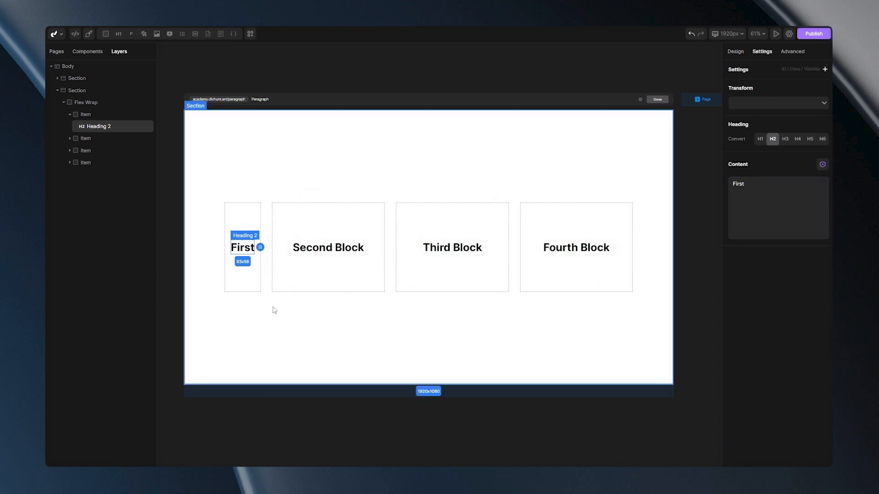
left_click(75, 90)
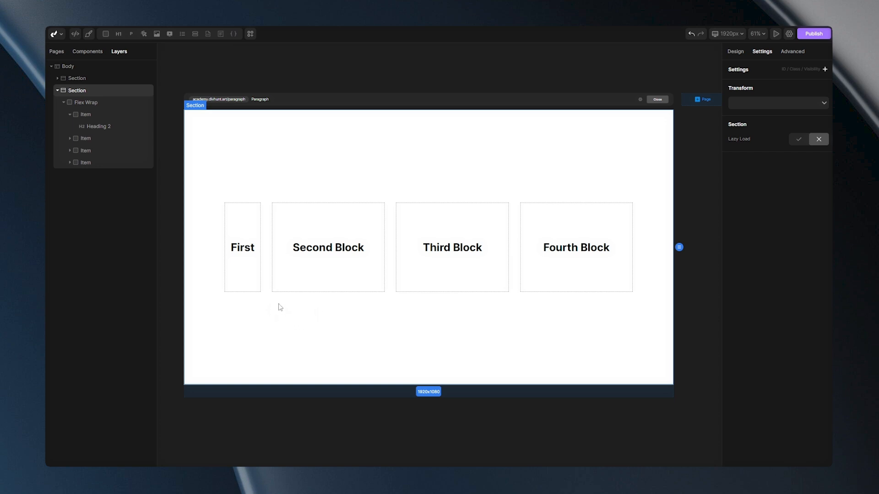
Step: Cycle the First block's size through shrink, grow and fixed
left_click(242, 247)
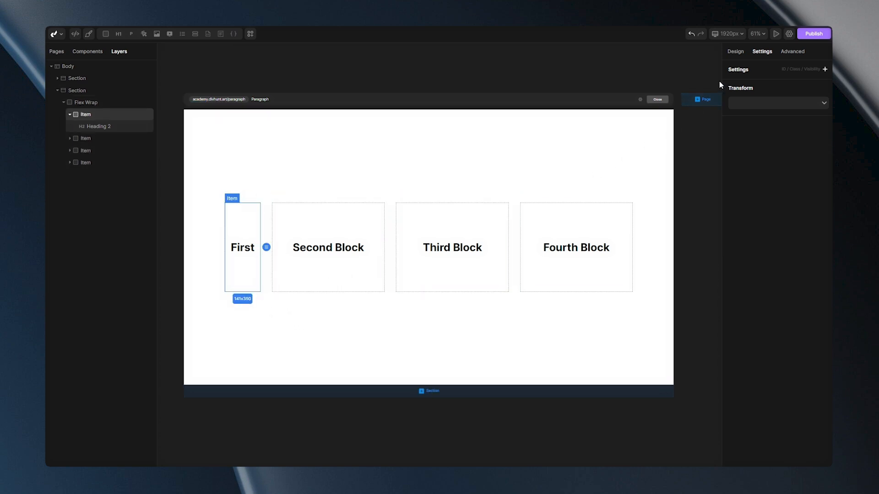
left_click(734, 51)
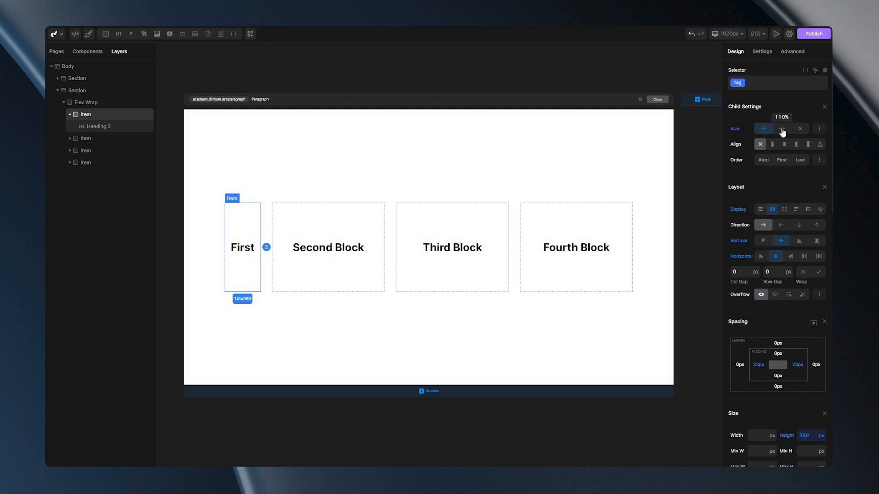
left_click(782, 129)
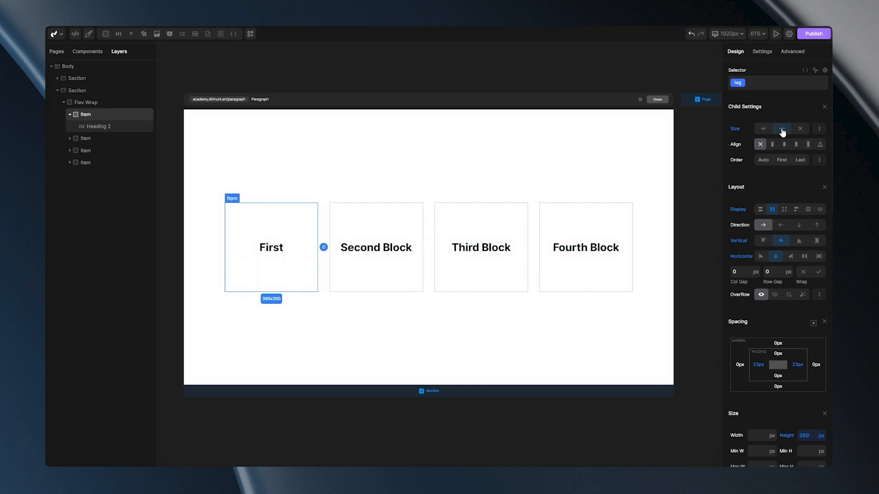
left_click(799, 128)
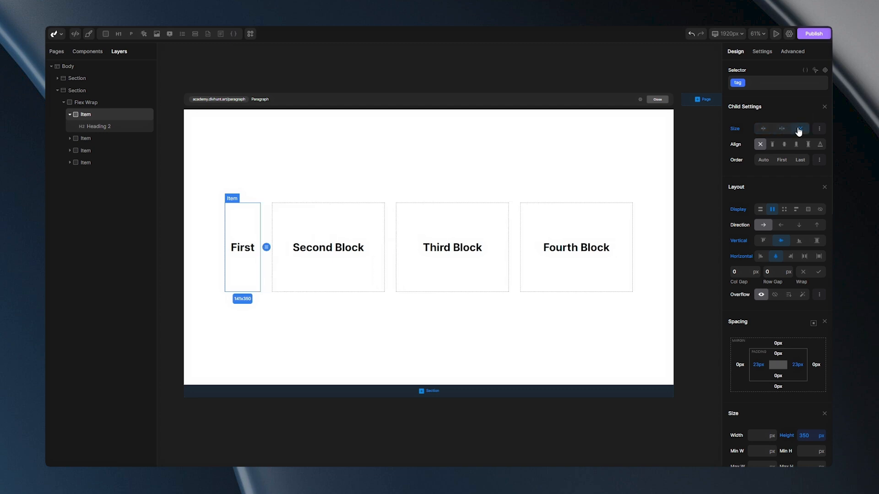
left_click(452, 247)
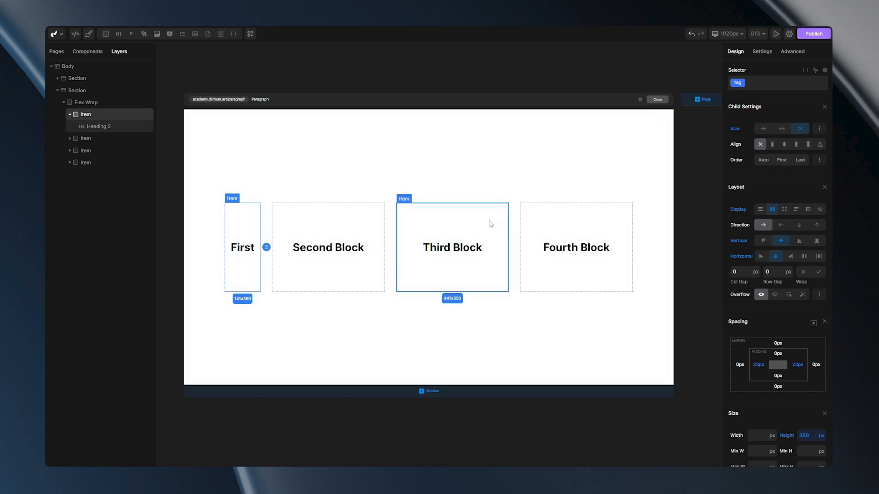
left_click(800, 128)
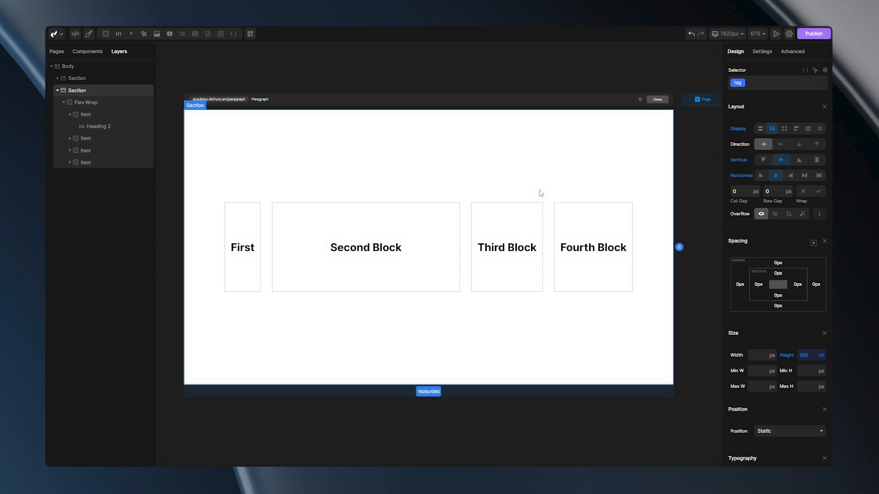
left_click(365, 248)
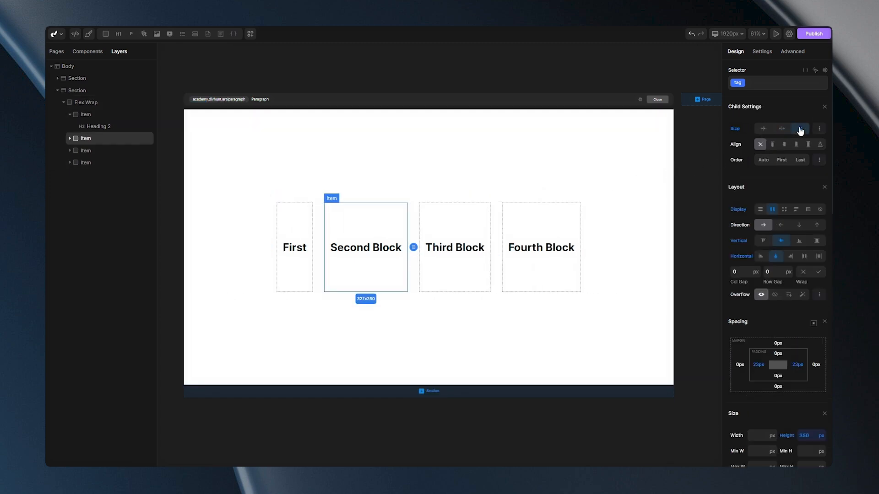
left_click(799, 130)
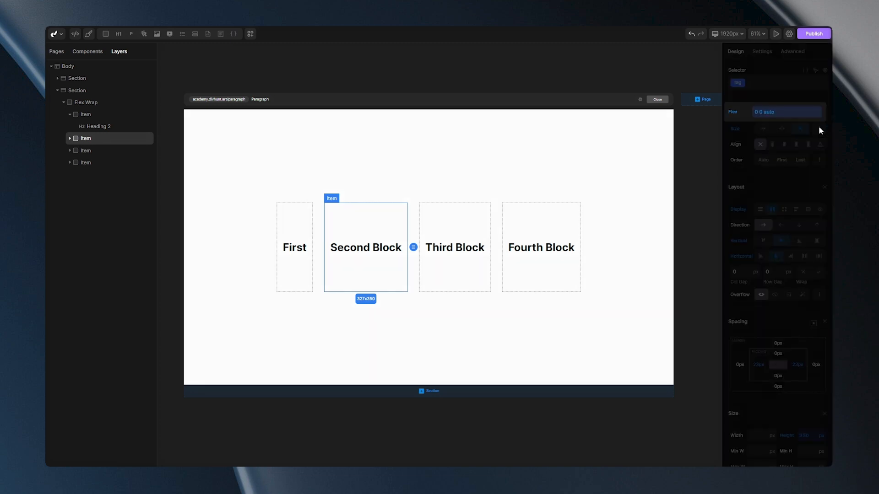
mouse_move(767, 127)
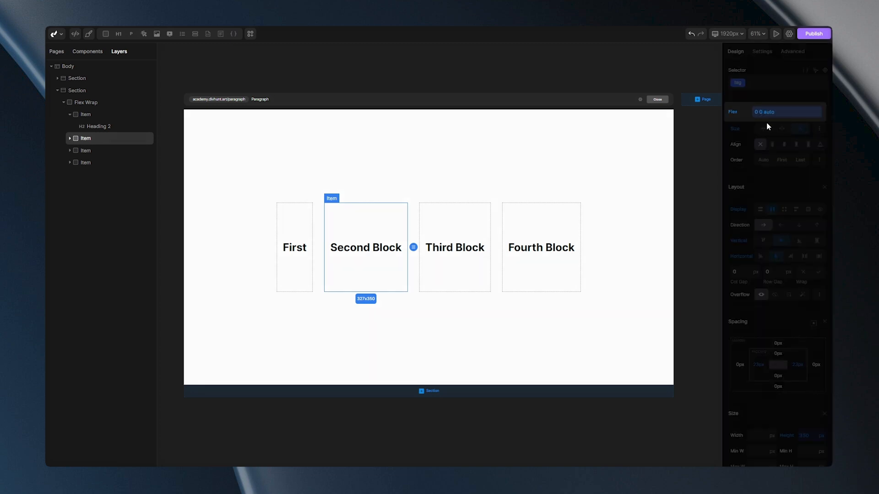
left_click(784, 112)
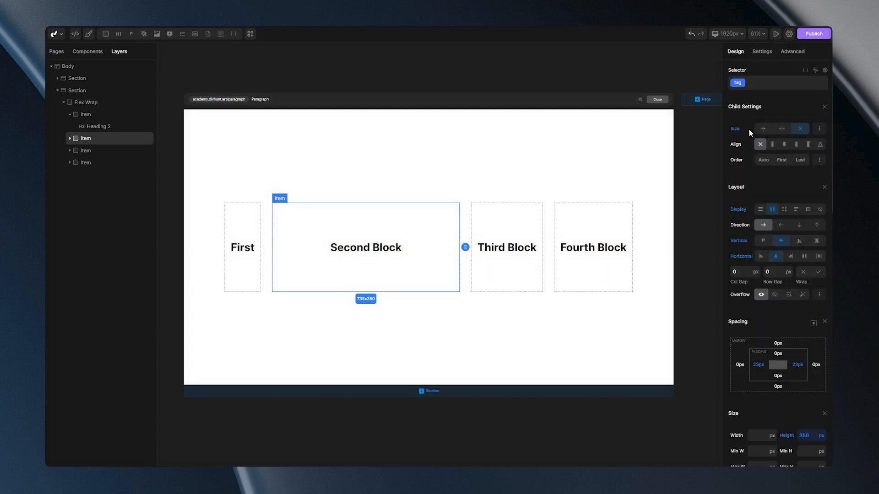
mouse_move(737, 132)
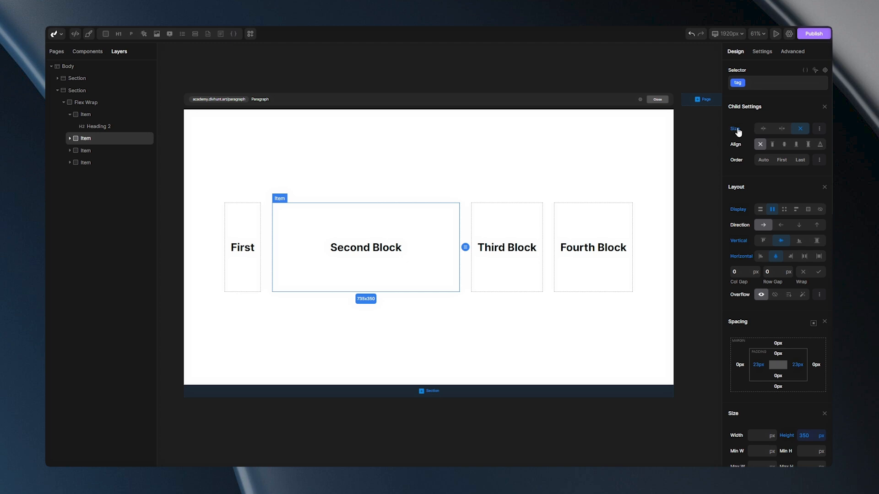
left_click(763, 128)
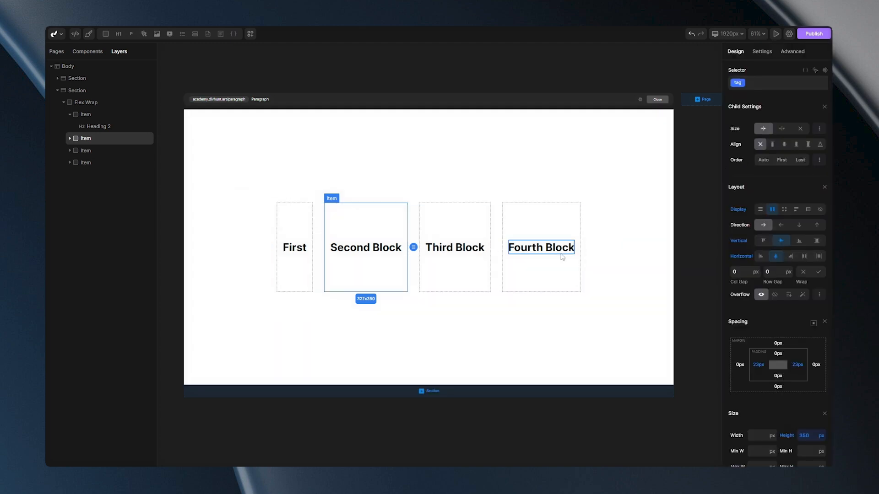
Step: Try Order First and Last for Second Block, then give it custom order 5
left_click(455, 247)
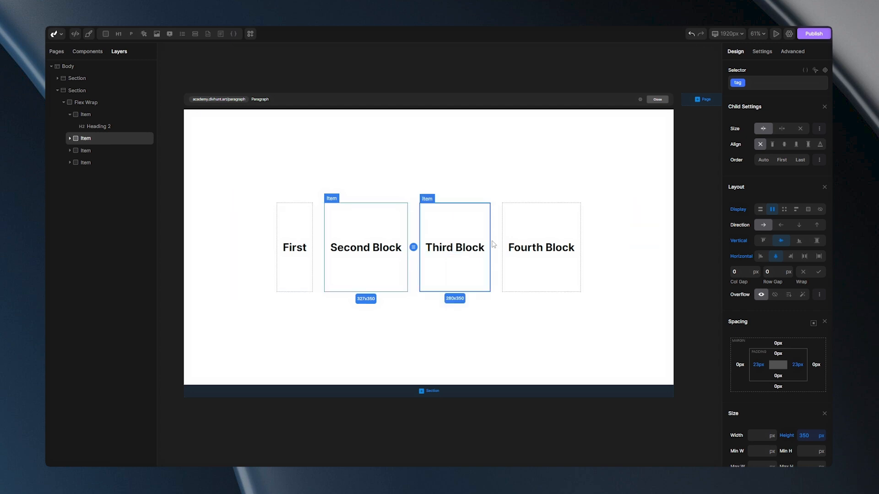
left_click(540, 247)
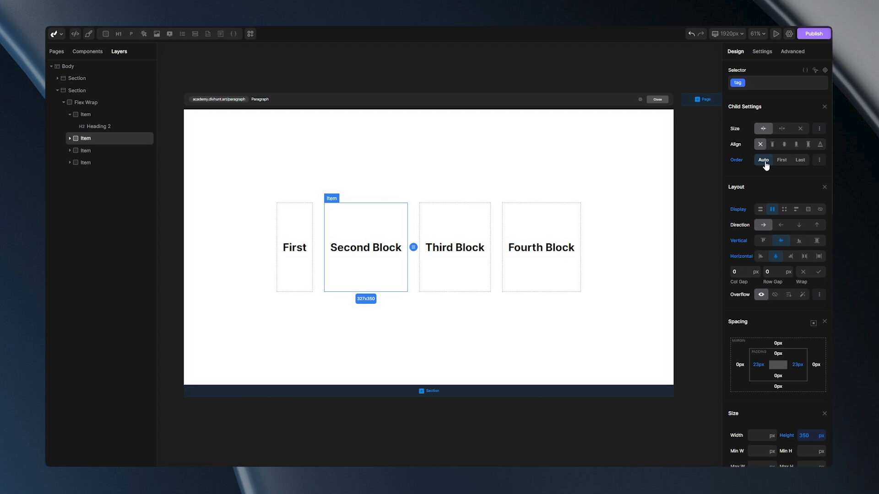
left_click(781, 160)
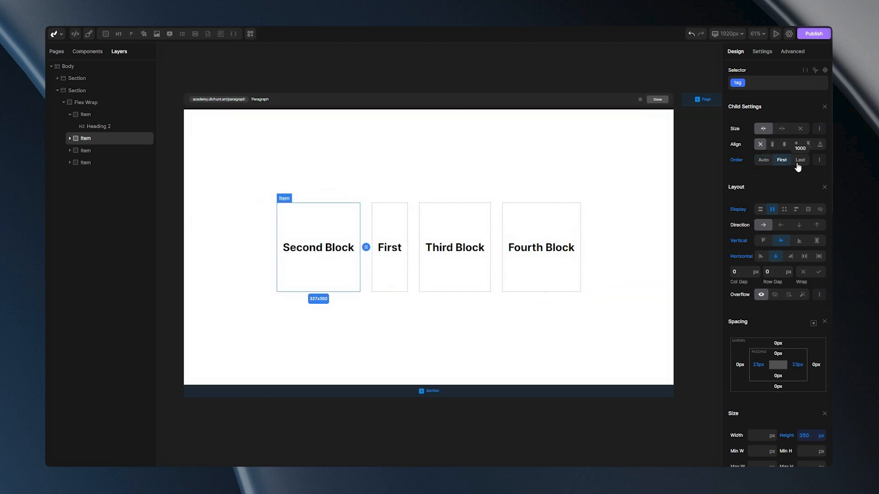
left_click(800, 160)
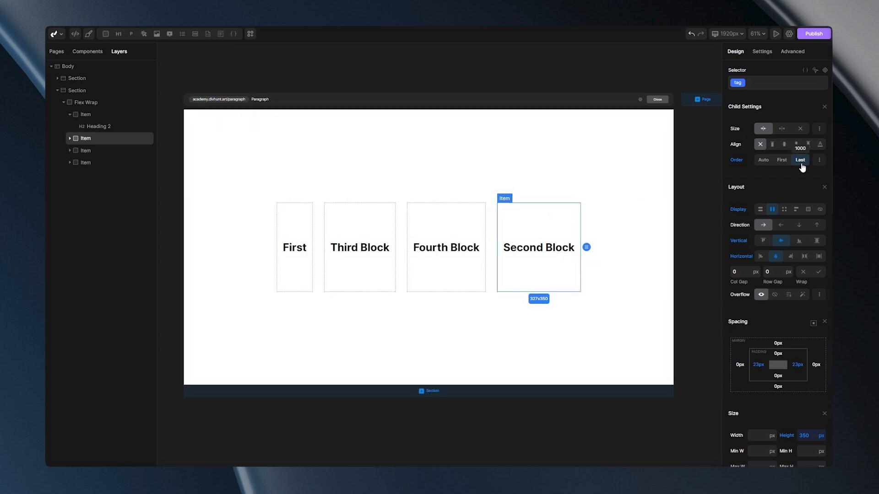
left_click(800, 160)
type("4")
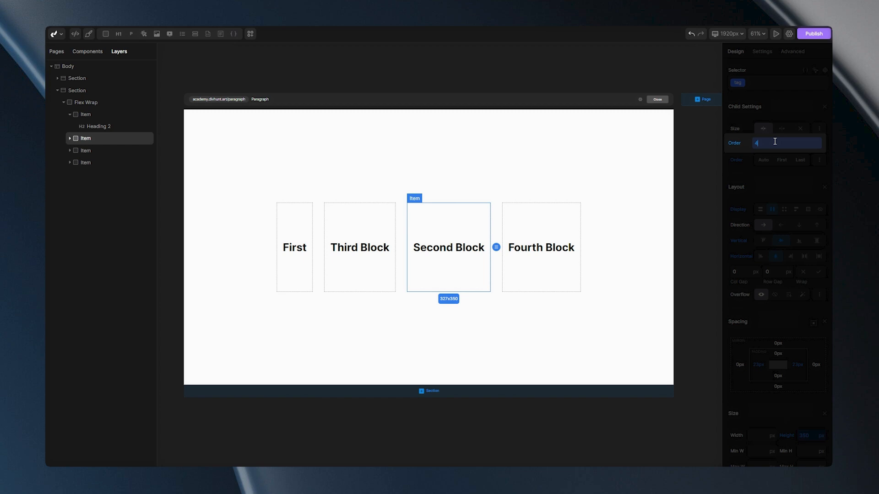
type("5")
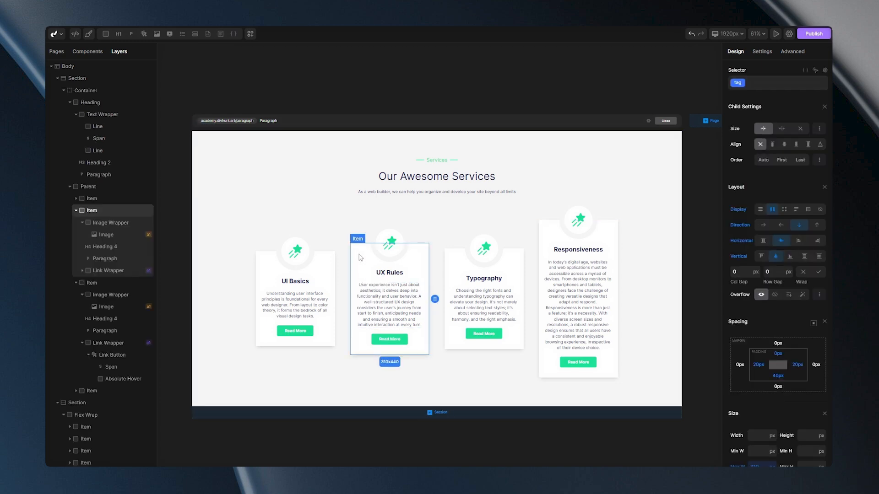
mouse_move(736, 150)
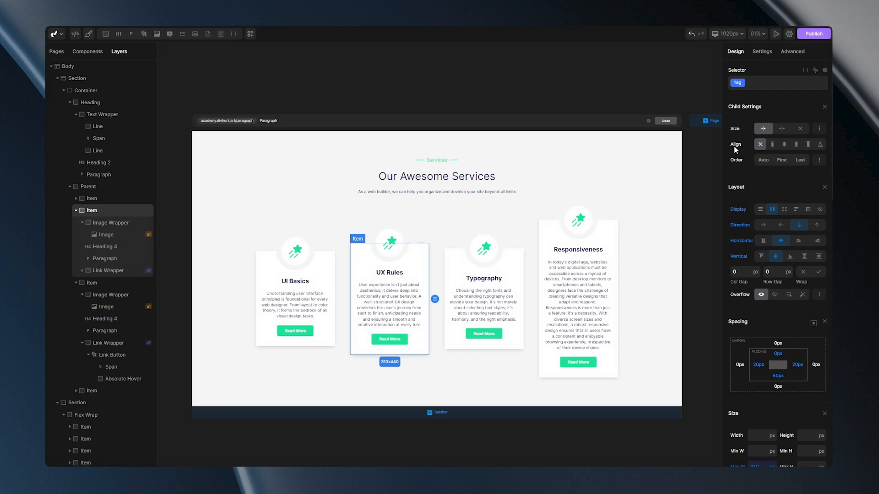
Step: Cycle the UX Rules card's self-align through start, center, end, stretch, baseline
left_click(761, 128)
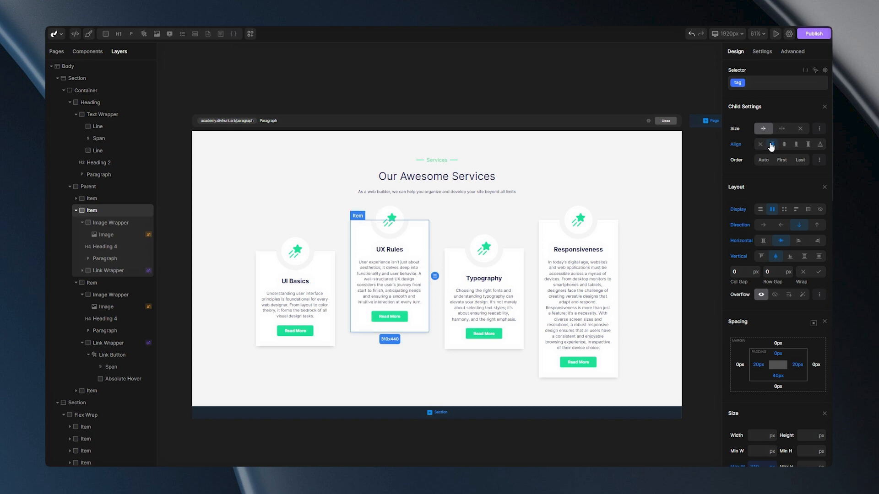
left_click(775, 144)
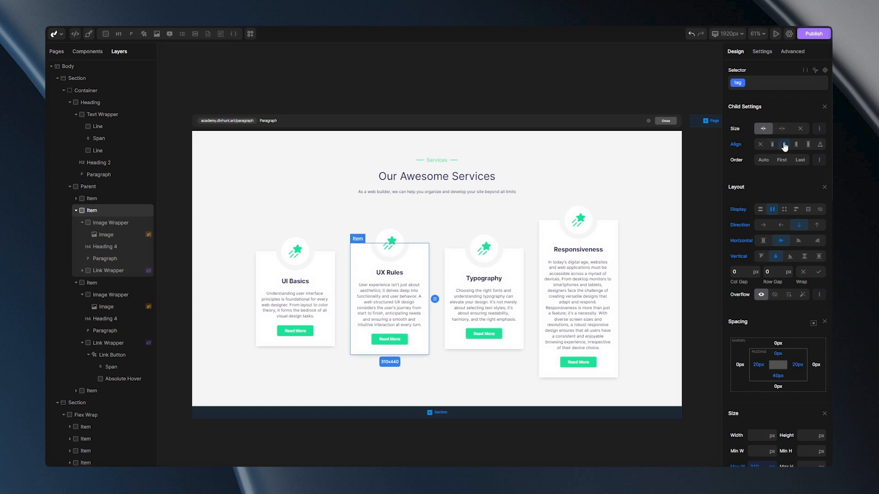
left_click(797, 144)
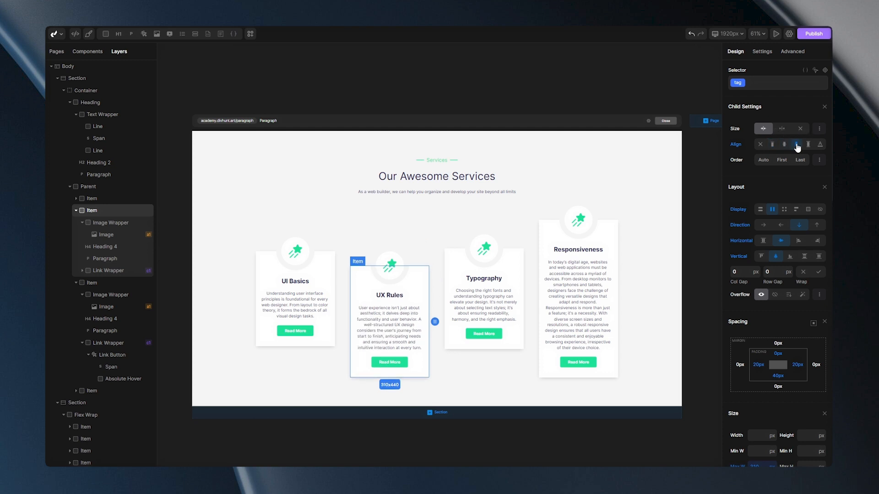
left_click(808, 145)
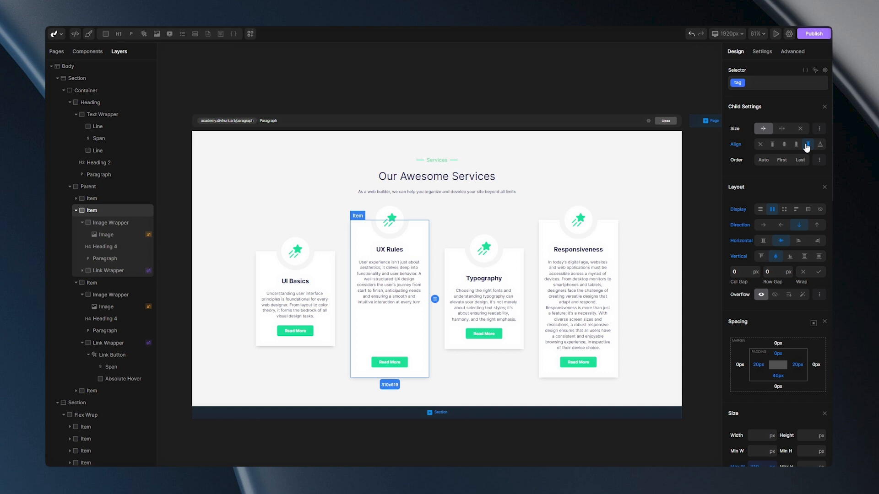
left_click(819, 144)
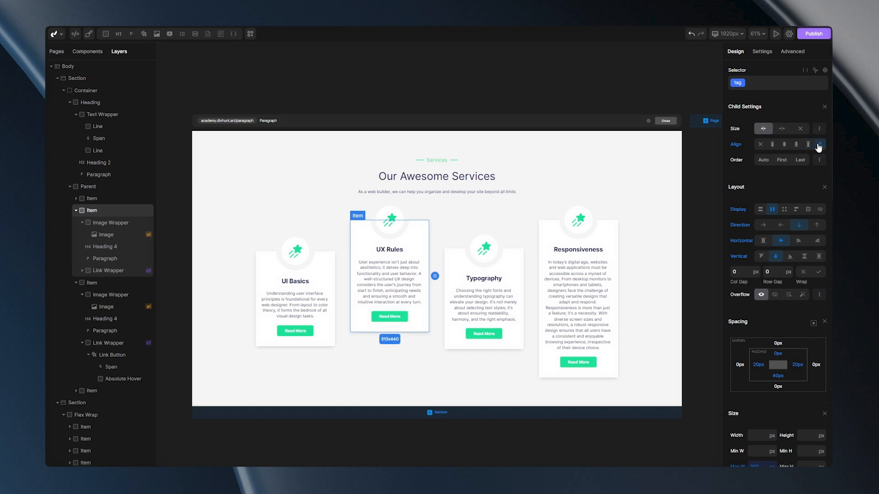